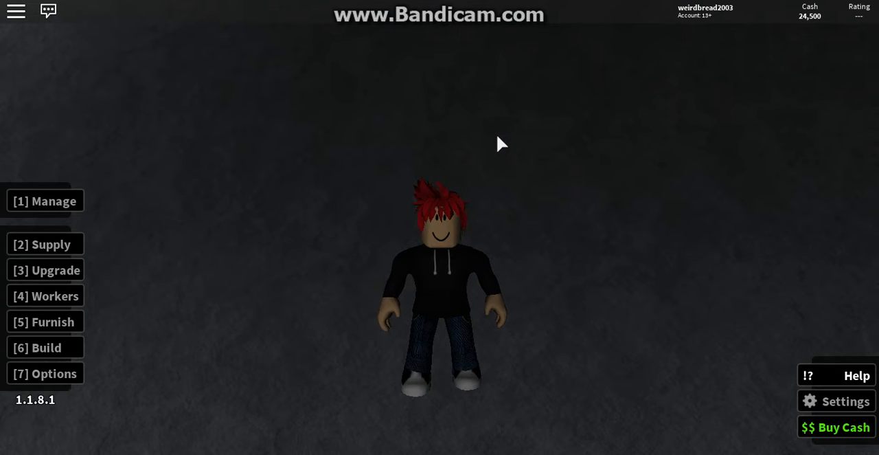
mouse_move(844, 187)
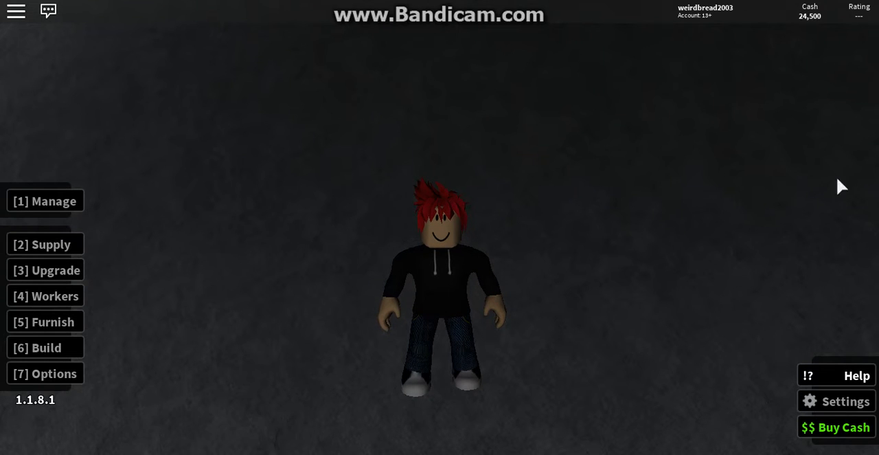
mouse_move(769, 184)
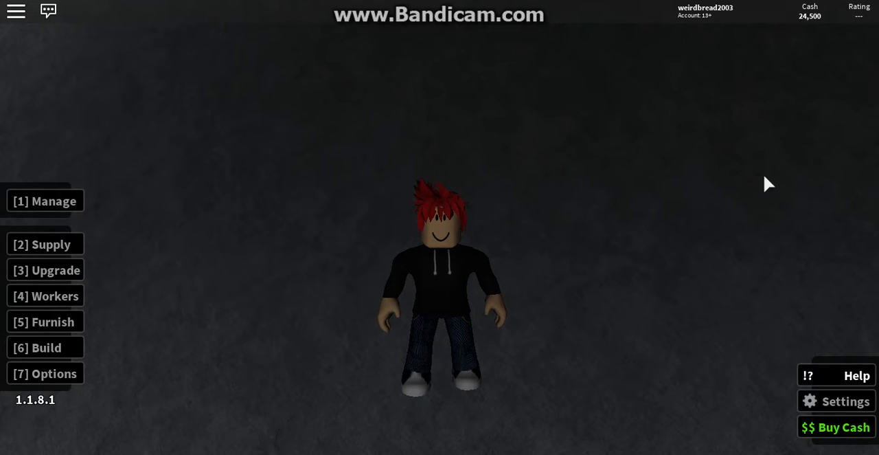